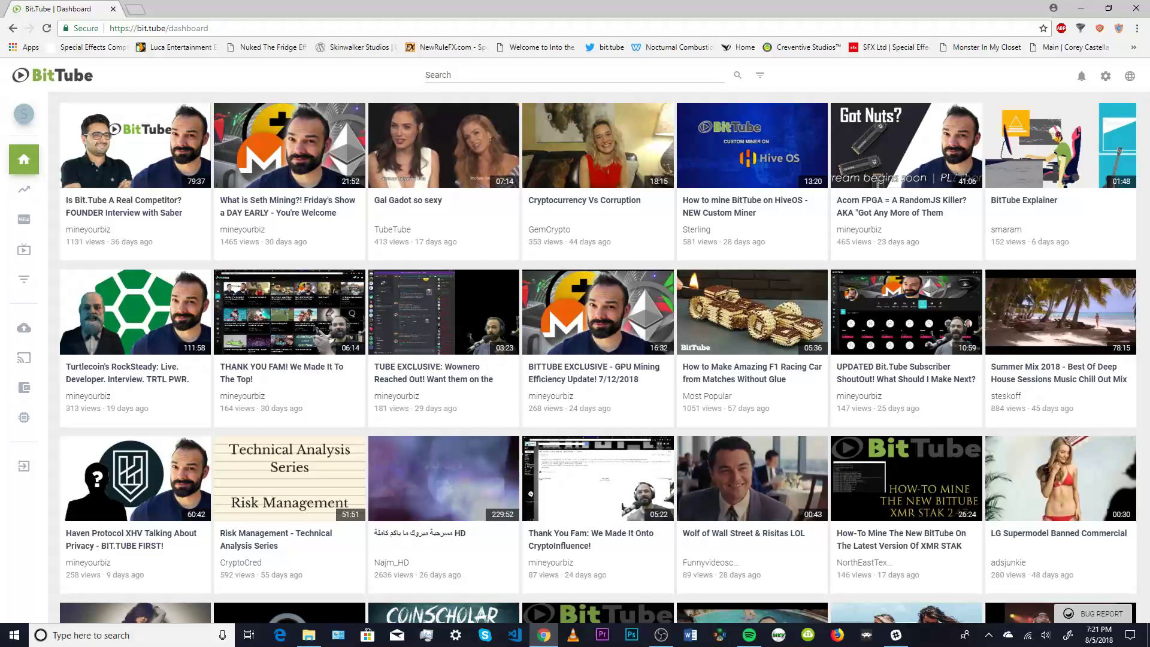
# Step: Expand the dashboard's left navigation listing Home, Trending, Upload Media, My Wallet and Start Mining
pyautogui.click(24, 158)
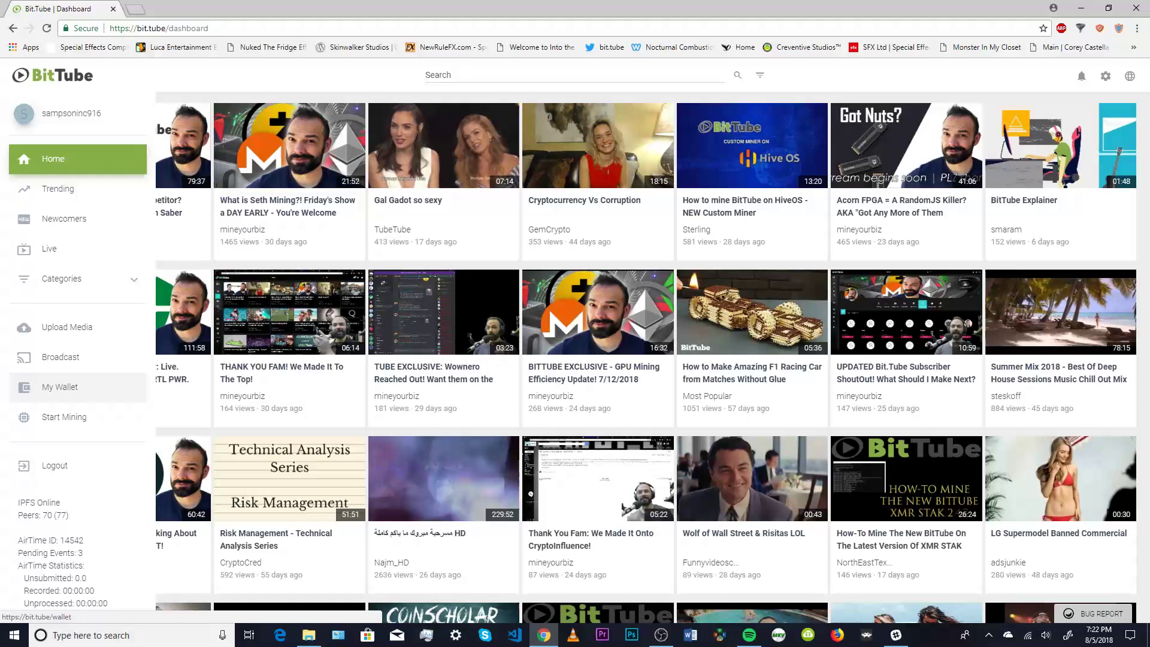
# Step: Go to Start Mining from the sidebar to see the Download Tube Miner instructions
pyautogui.click(64, 417)
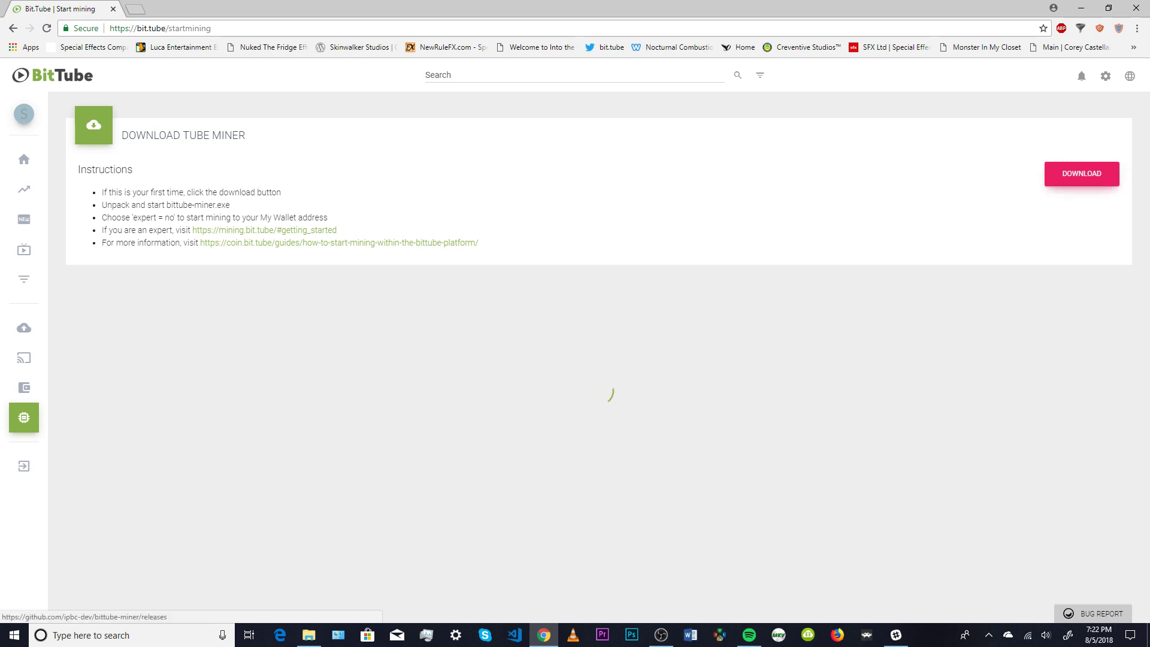
# Step: Follow the DOWNLOAD button to GitHub's bittube-miner releases and reach the 2.0.0.3 assets
pyautogui.click(1082, 173)
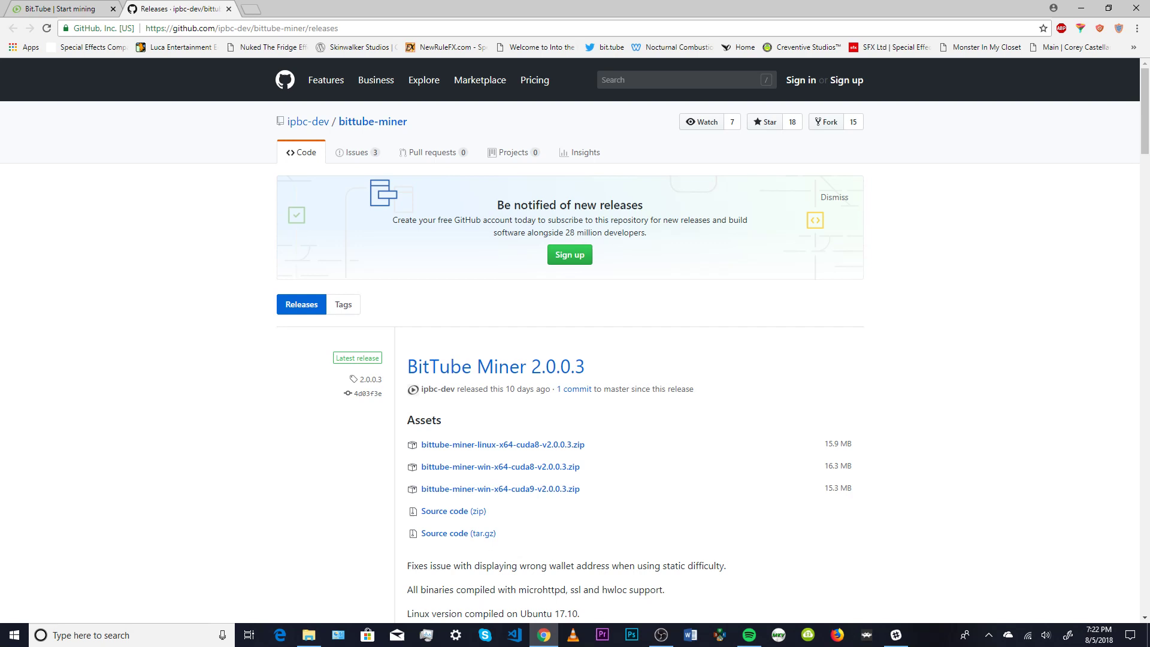
pyautogui.scroll(-3)
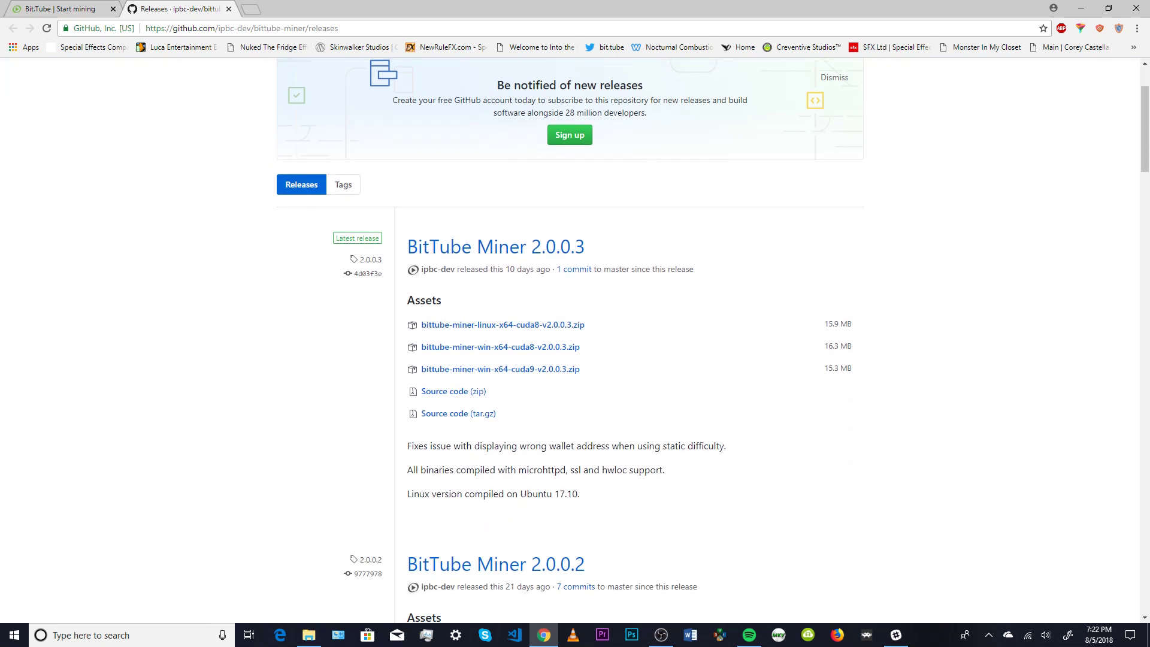
pyautogui.moveTo(500, 347)
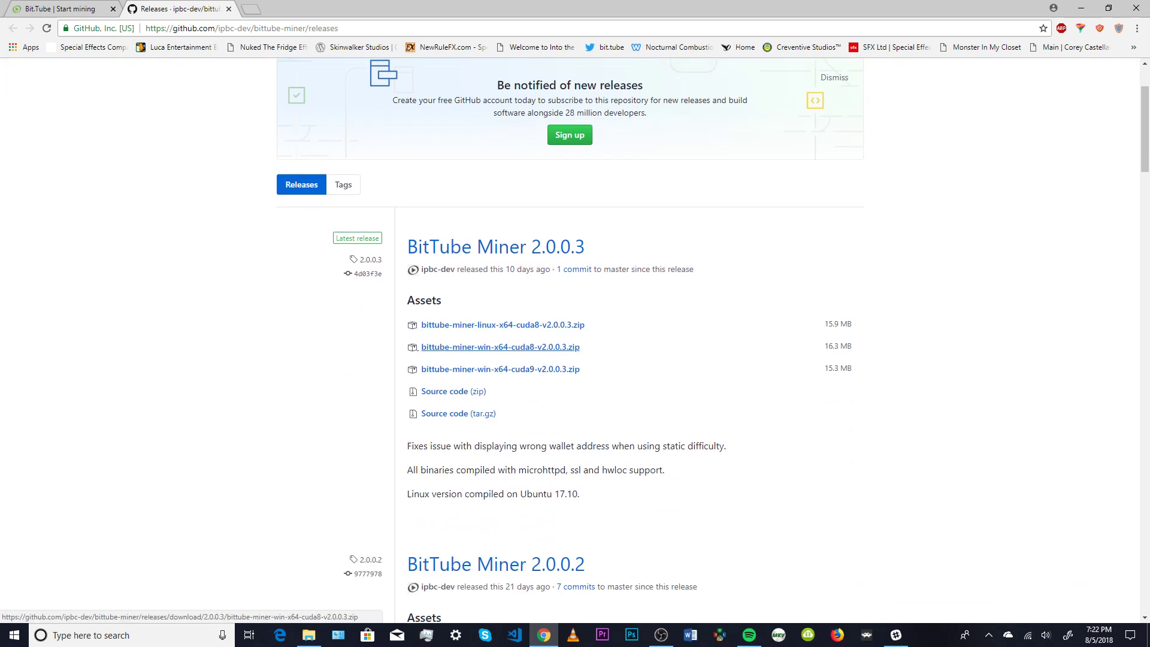
pyautogui.scroll(-3)
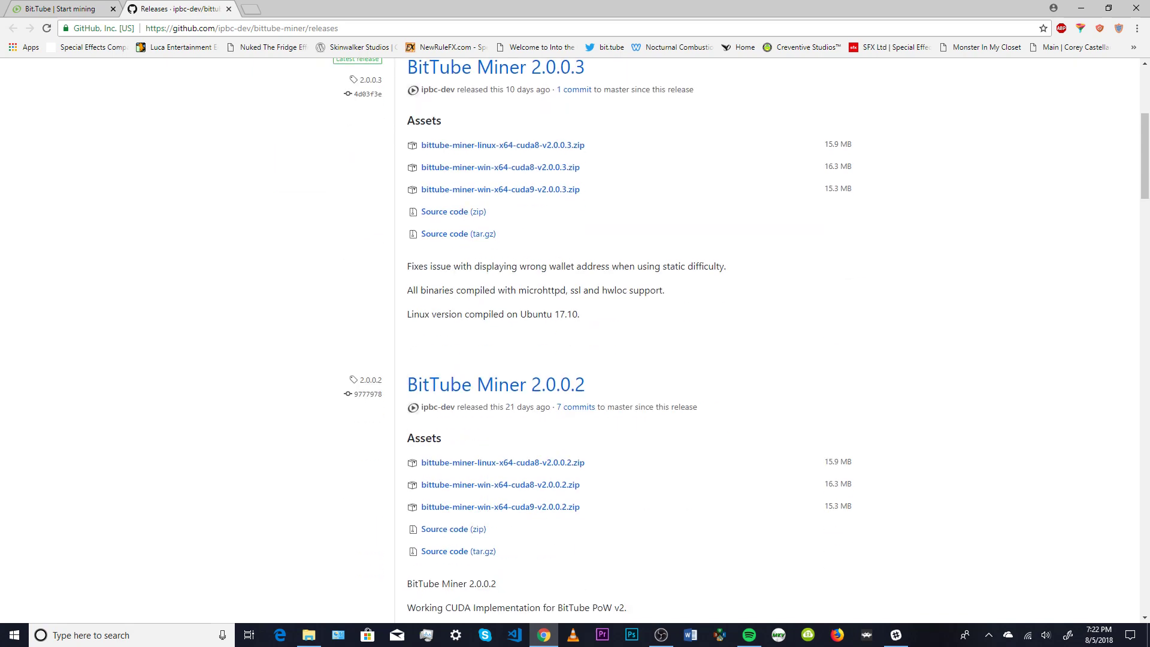
pyautogui.scroll(-3)
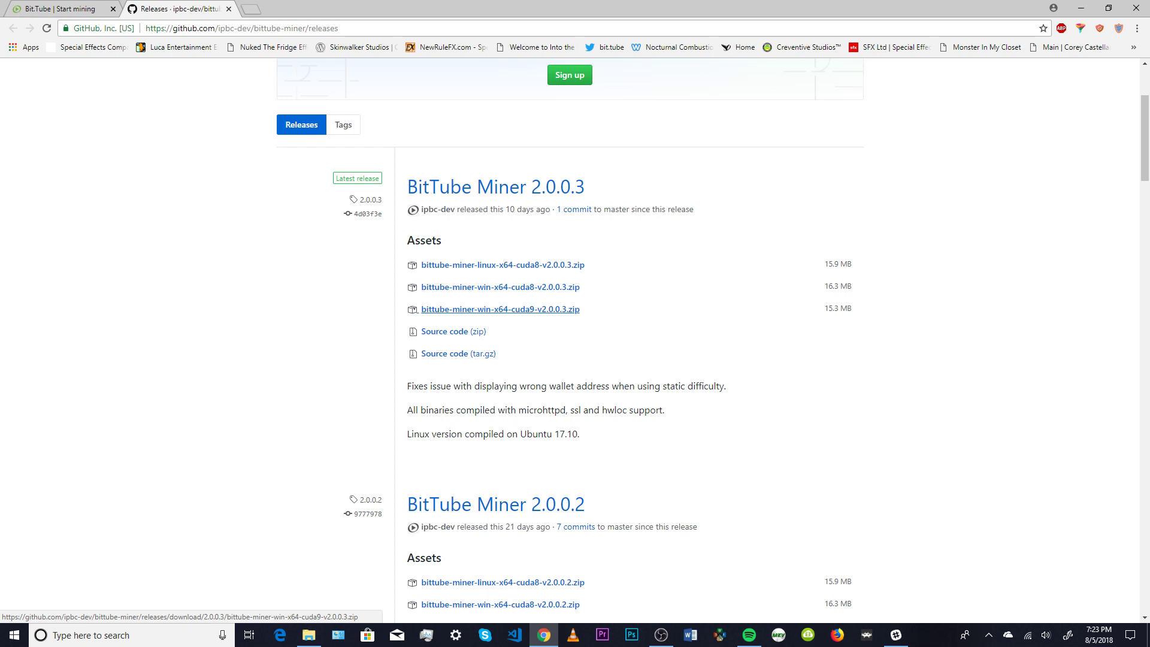
# Step: Download bittube-miner-win-x64-cuda9-v2.0.0.3.zip and bring up the finished download's options
pyautogui.click(500, 309)
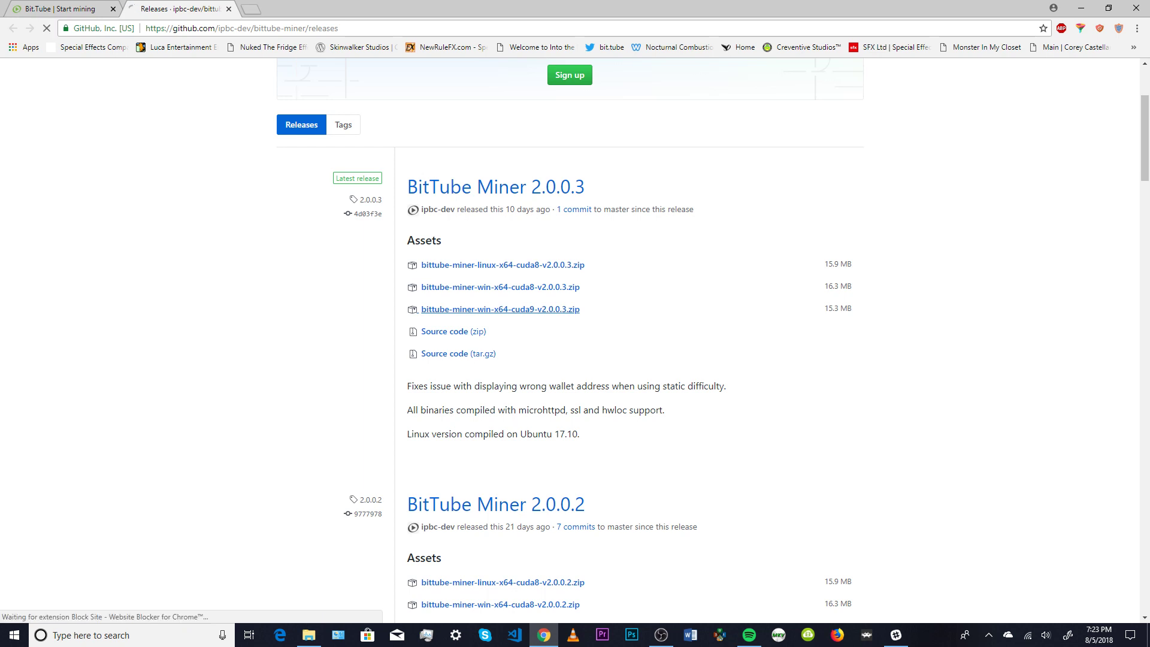
pyautogui.click(501, 309)
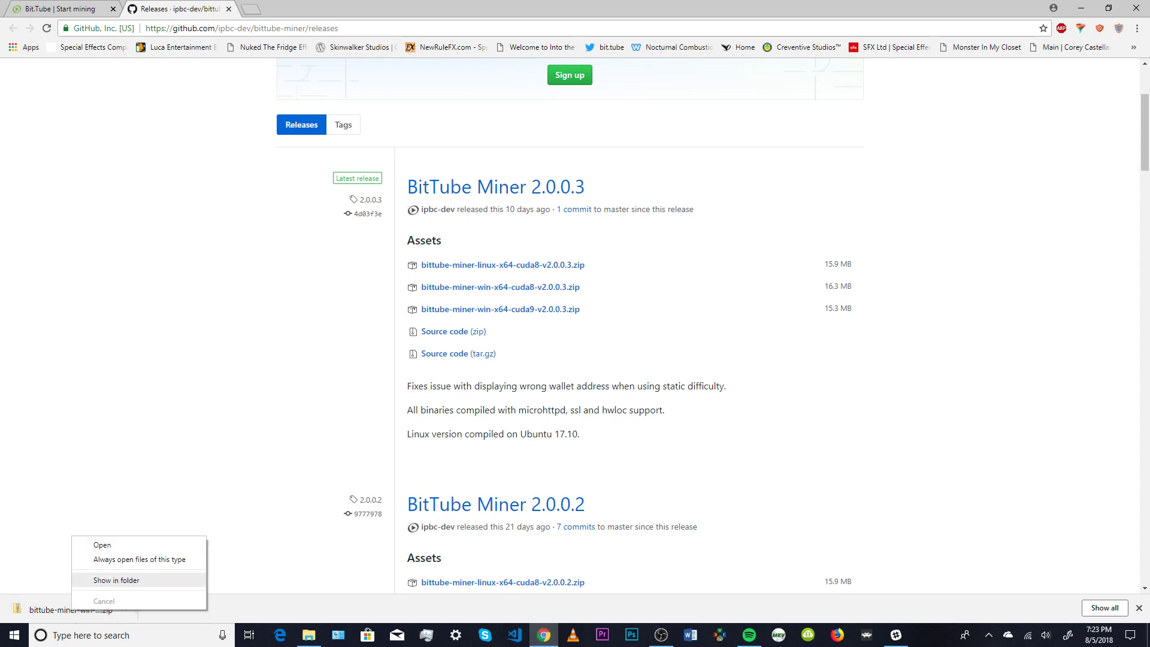
# Step: Show the downloaded zip in the Downloads folder and bring up its context menu for extraction
pyautogui.click(117, 580)
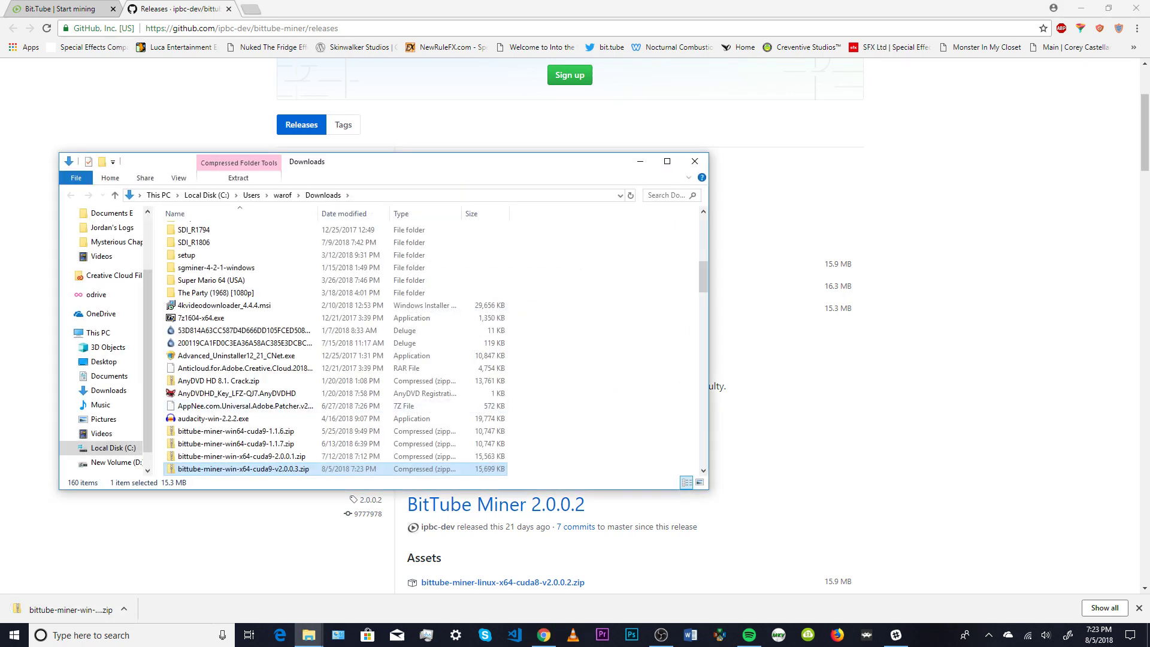
pyautogui.rightClick(224, 470)
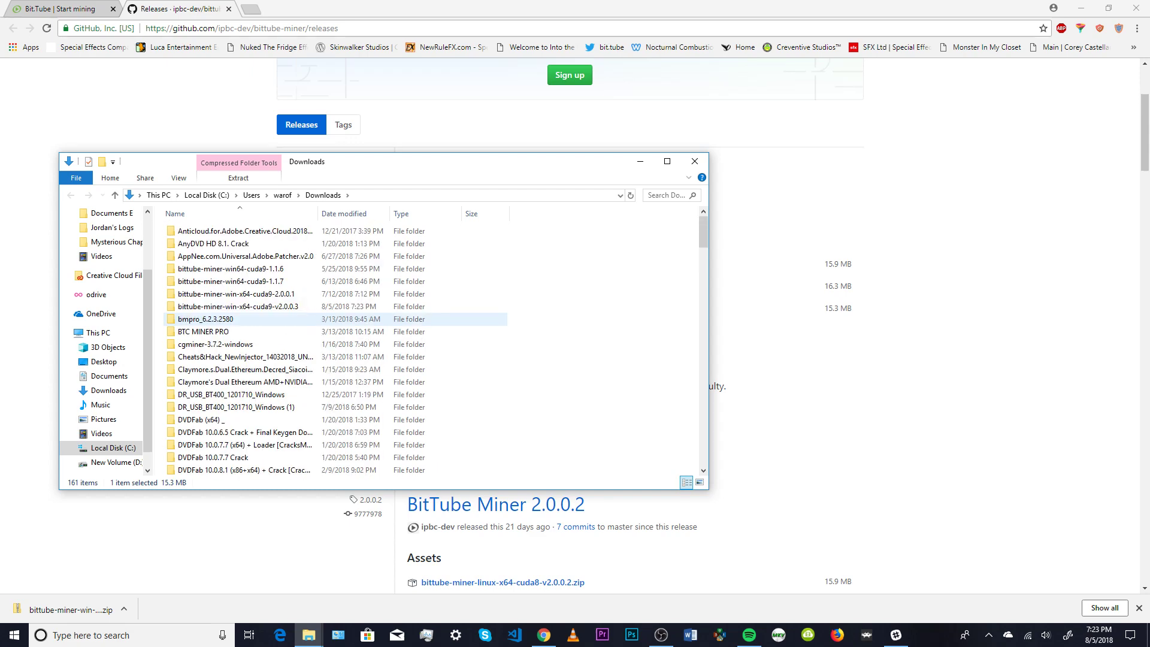
pyautogui.moveTo(237, 307)
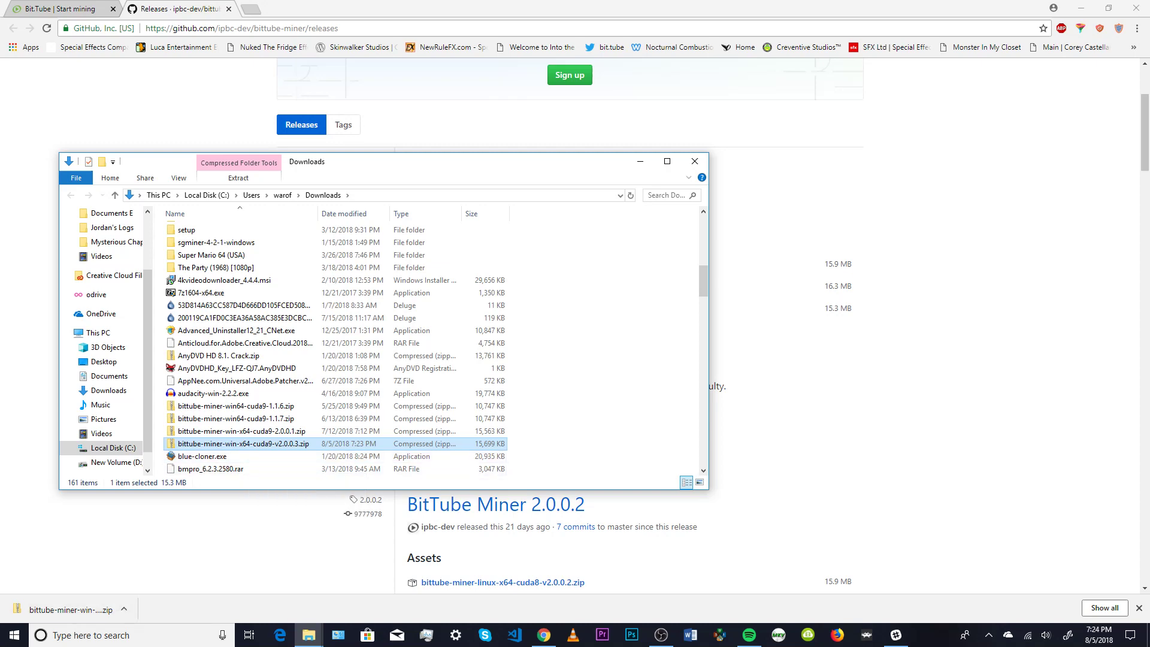
pyautogui.moveTo(218, 443)
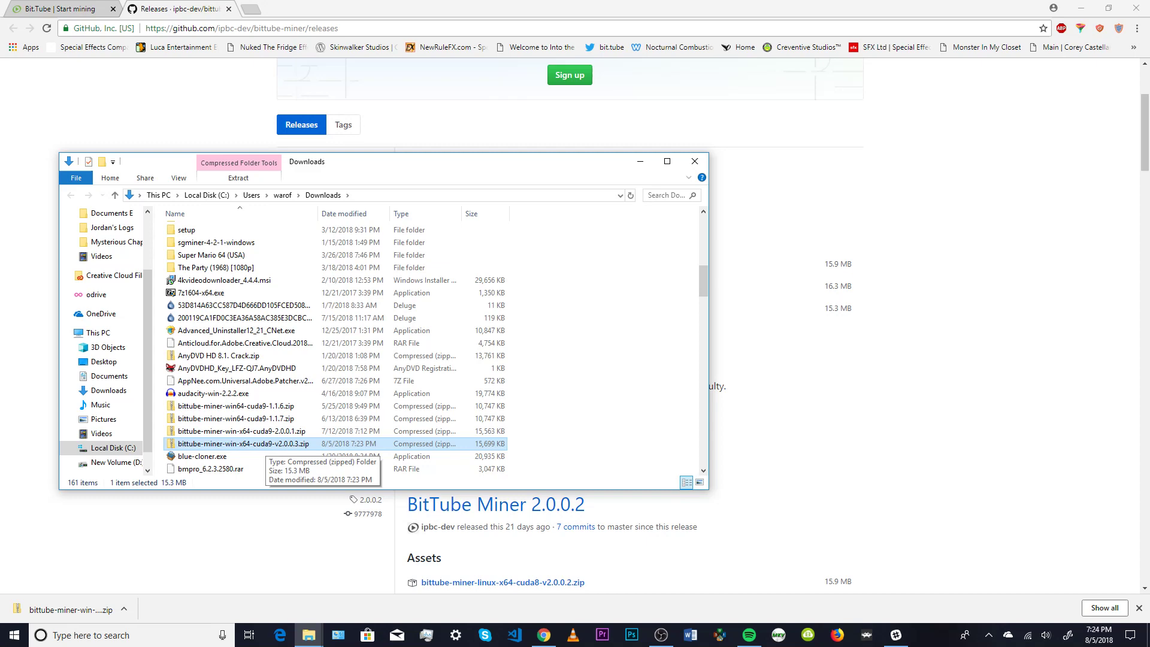
# Step: Enter the extracted bittube-miner-win-x64-cuda9-v2.0.0.3 folder and select bittube-miner.exe
pyautogui.rightClick(236, 443)
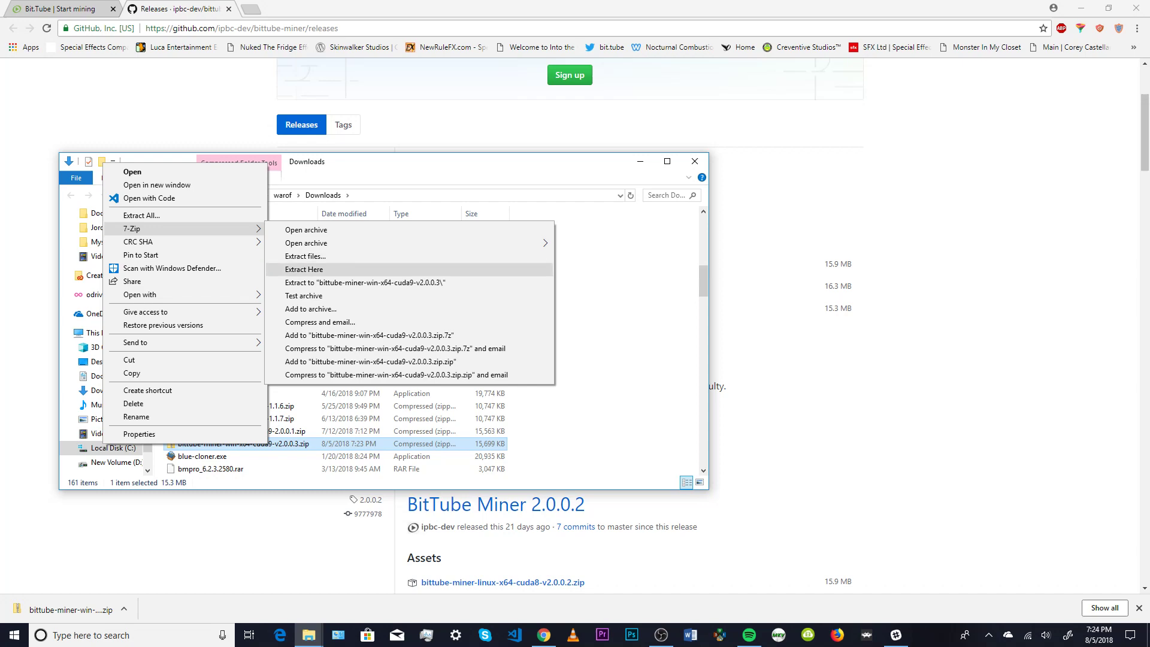
pyautogui.moveTo(305, 255)
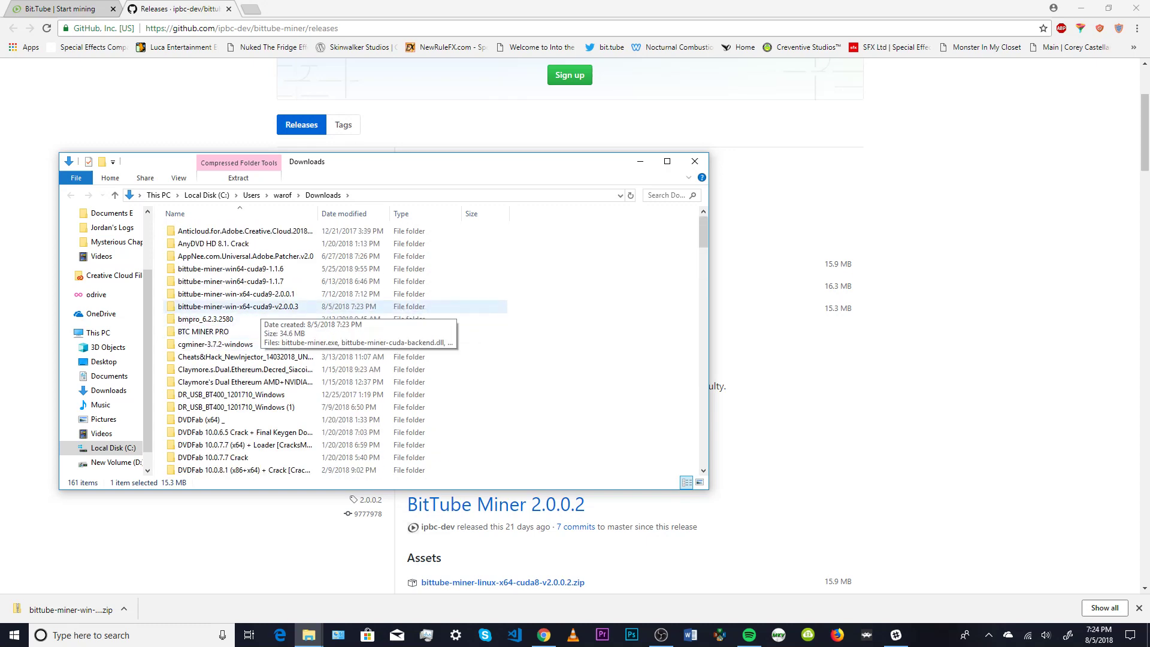
pyautogui.doubleClick(235, 307)
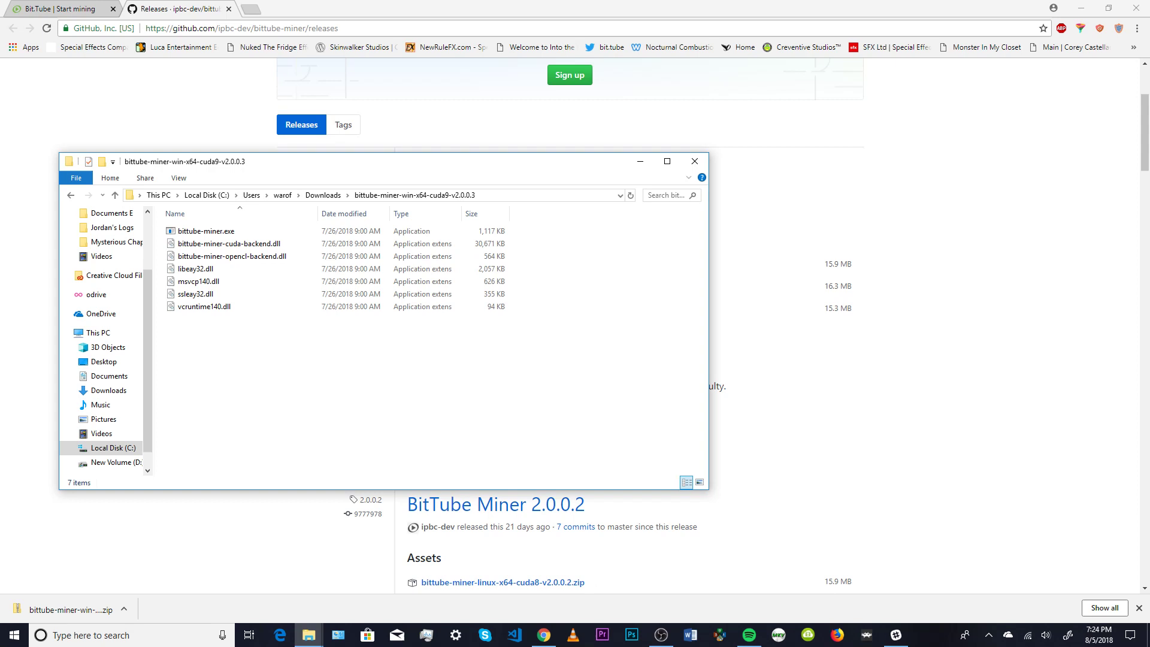
pyautogui.click(199, 280)
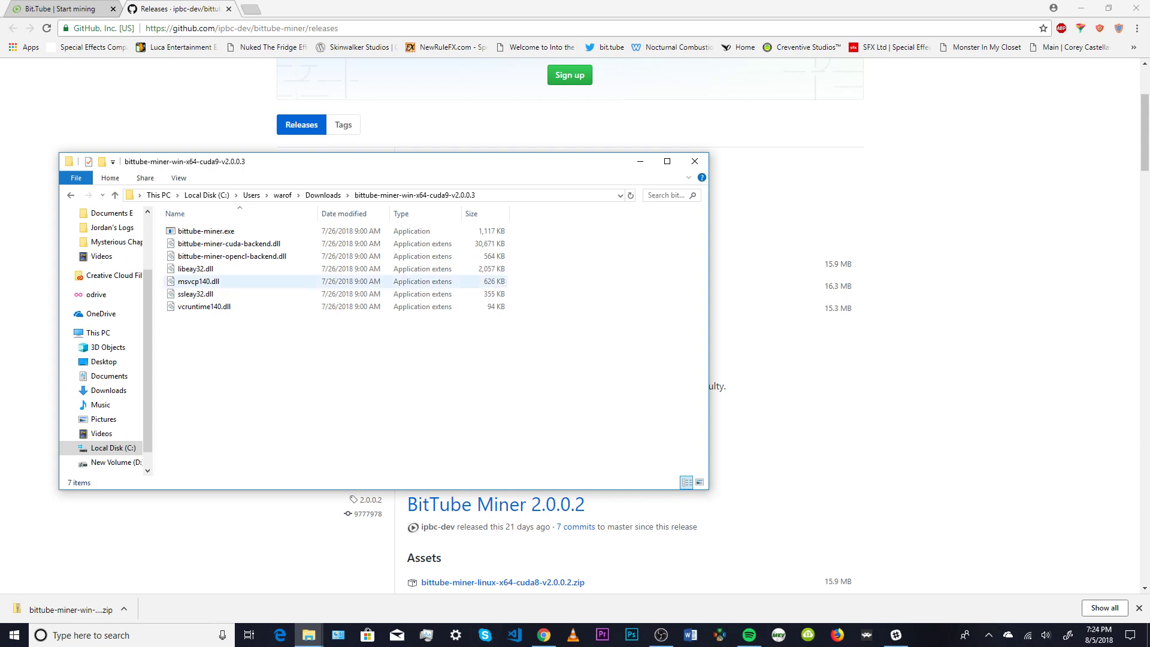
pyautogui.click(206, 231)
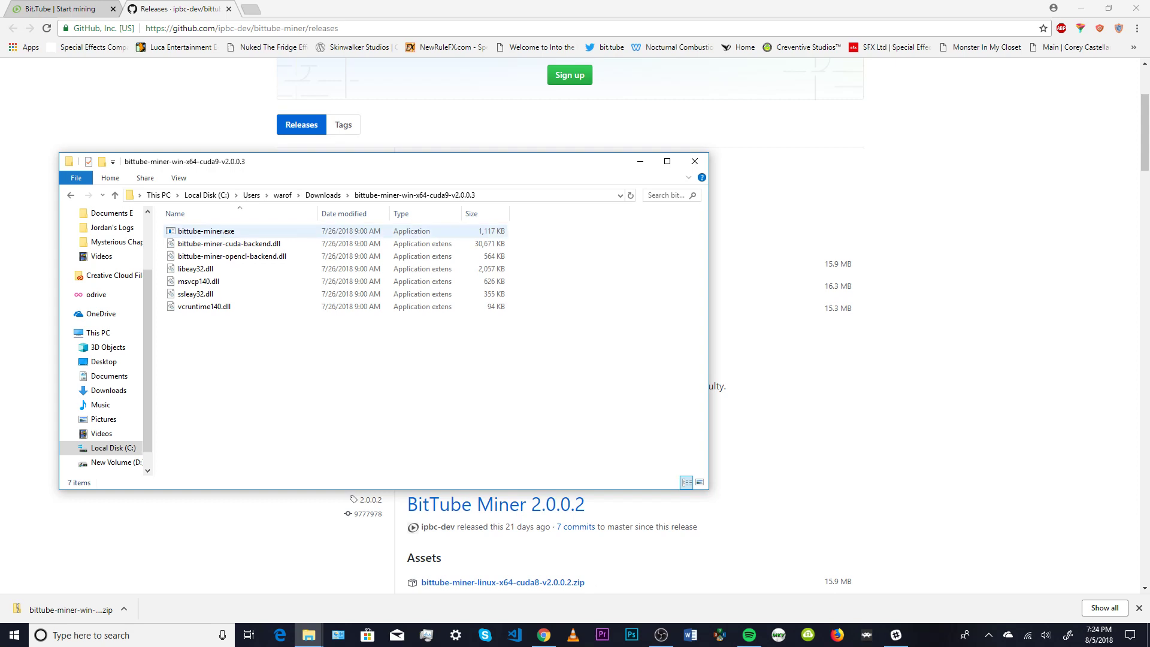
pyautogui.moveTo(206, 231)
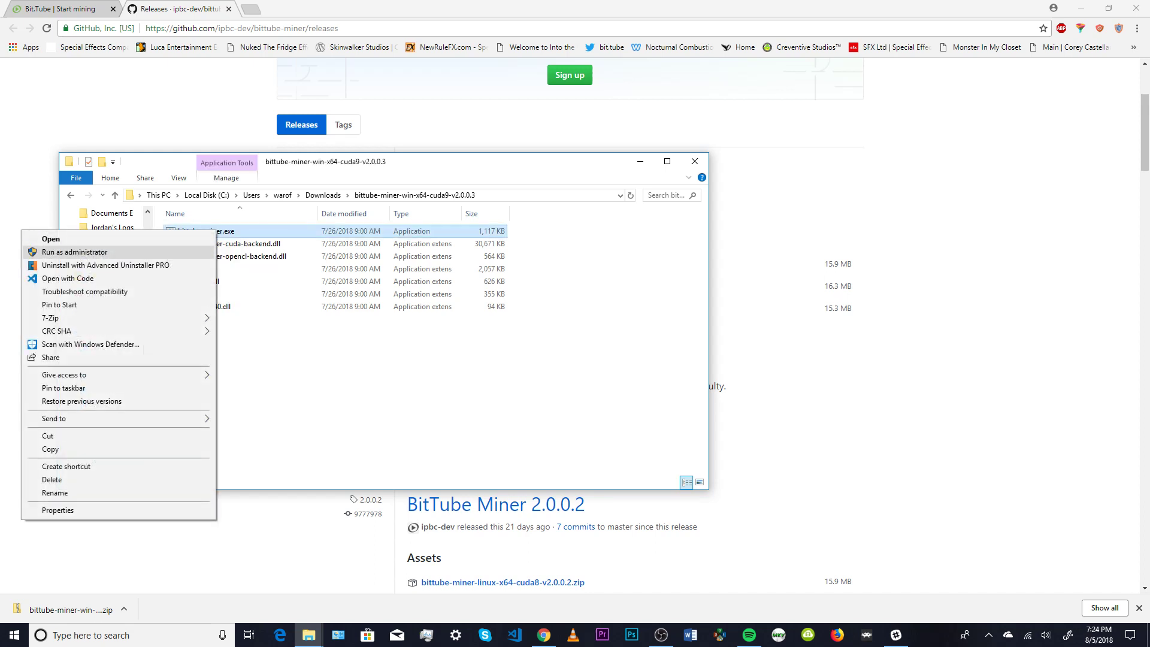
# Step: Run bittube-miner.exe as administrator so its console asks 'Are you an expert?(y/n)'
pyautogui.click(51, 238)
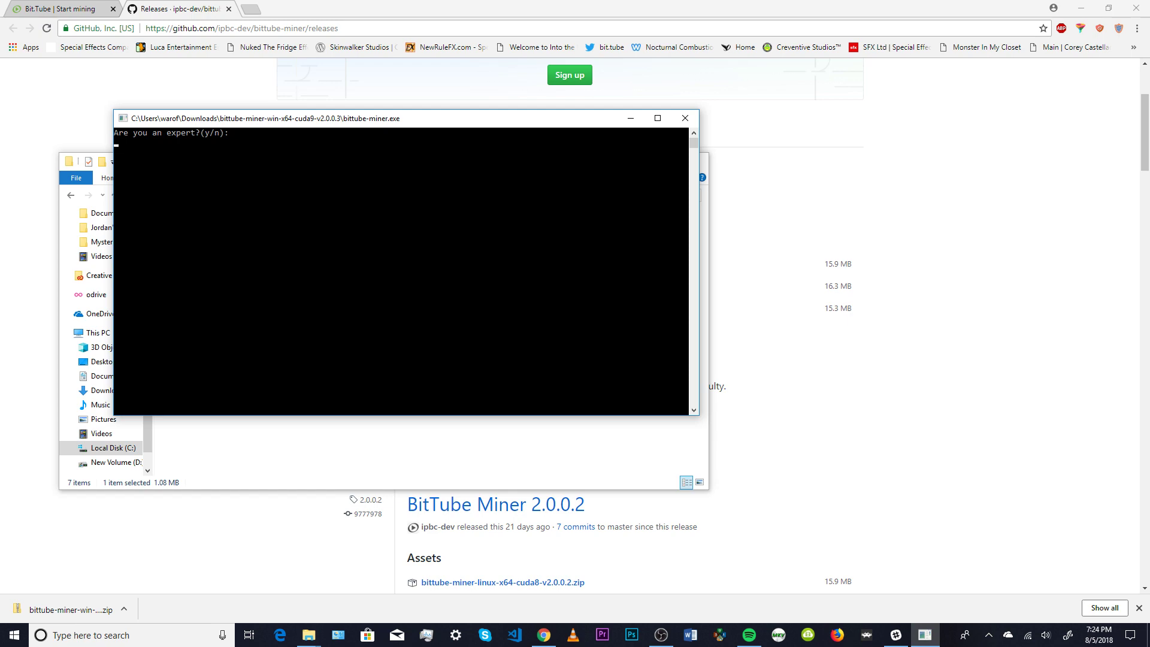
# Step: Answer n to the expert question so the miner connects to the pool and waits paused
pyautogui.write('n')
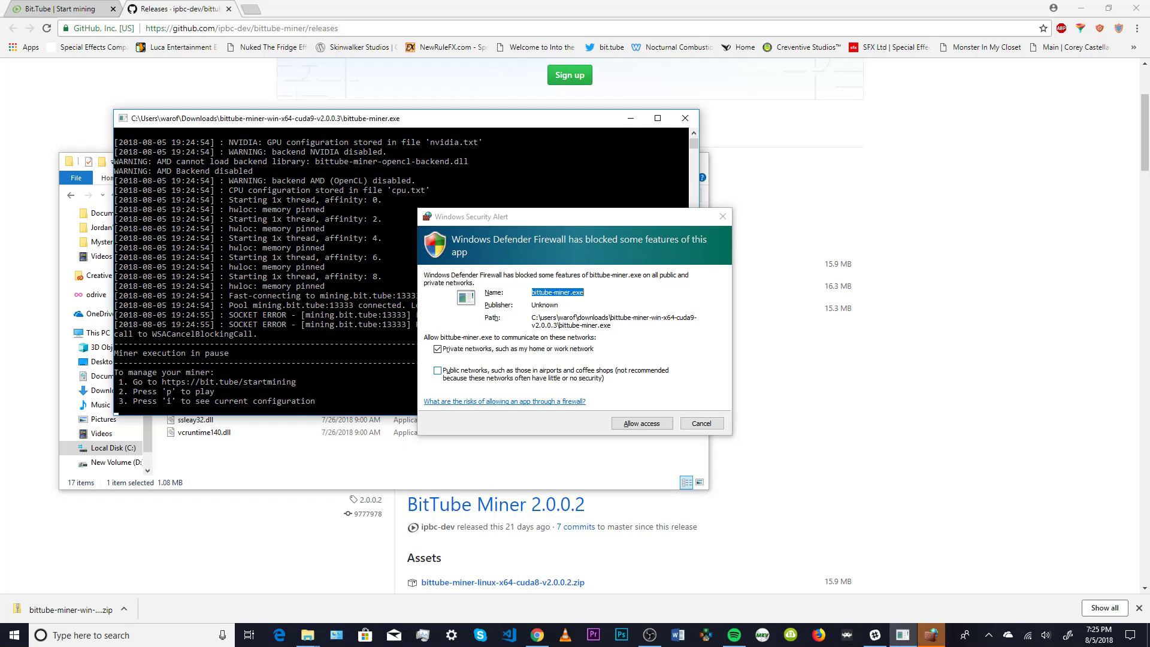
# Step: Allow the miner through the firewall on both private and public networks
pyautogui.click(437, 370)
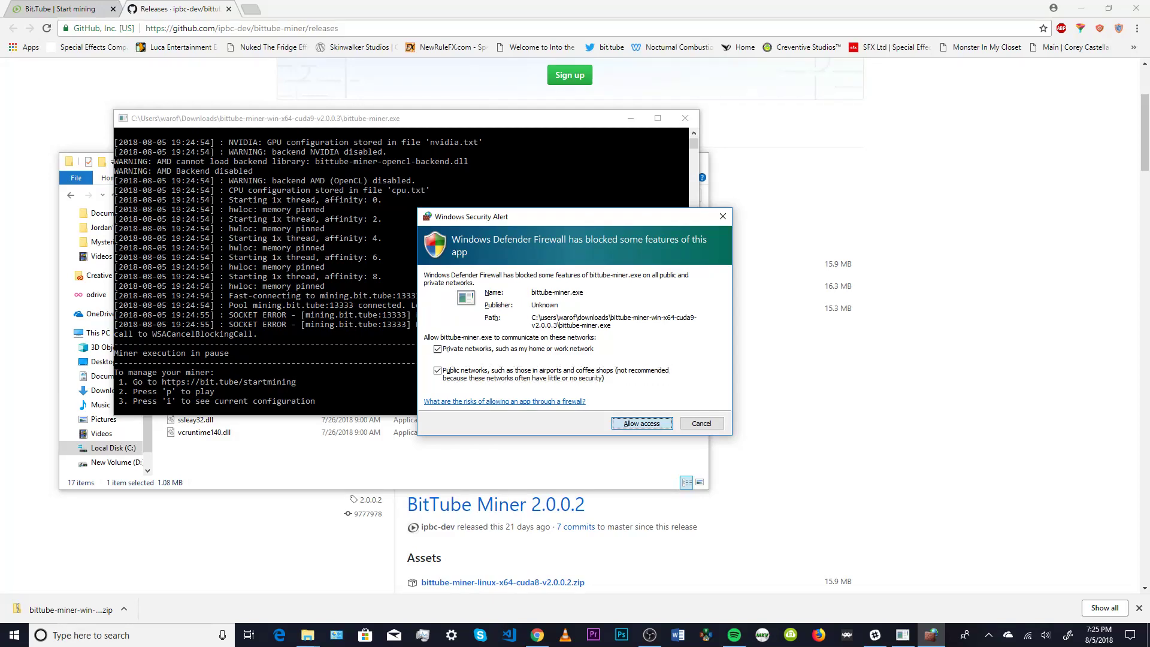
pyautogui.click(641, 423)
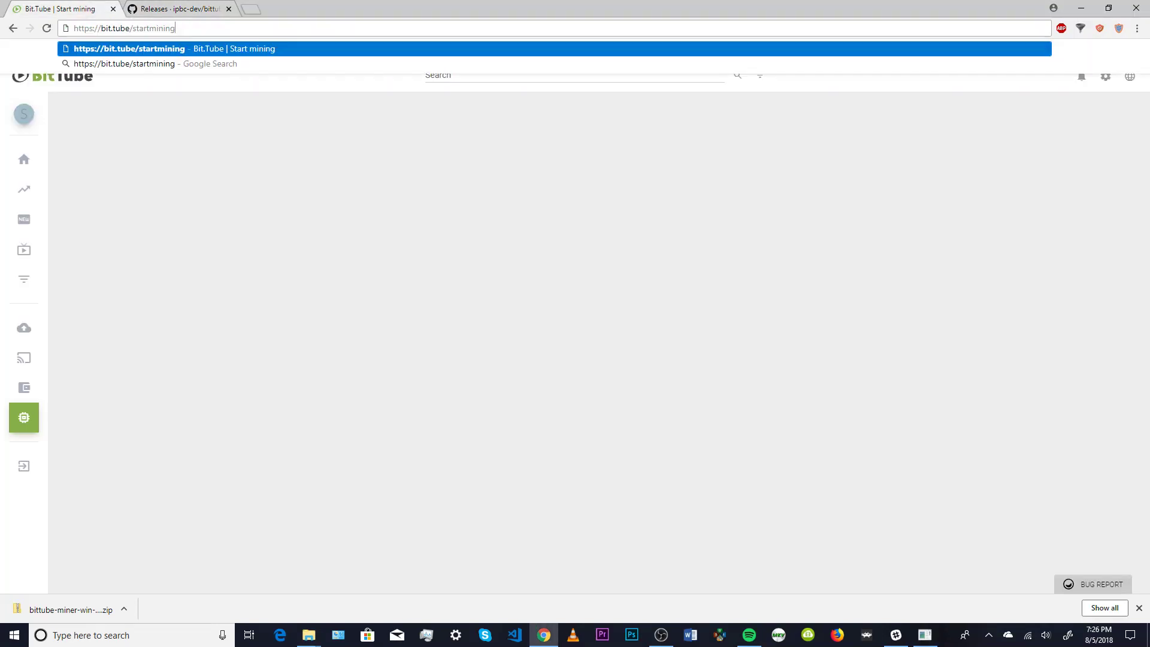
# Step: Load bit.tube/startmining showing the CPU cores setting at 5 of 6 and the wallet address
pyautogui.press('Enter')
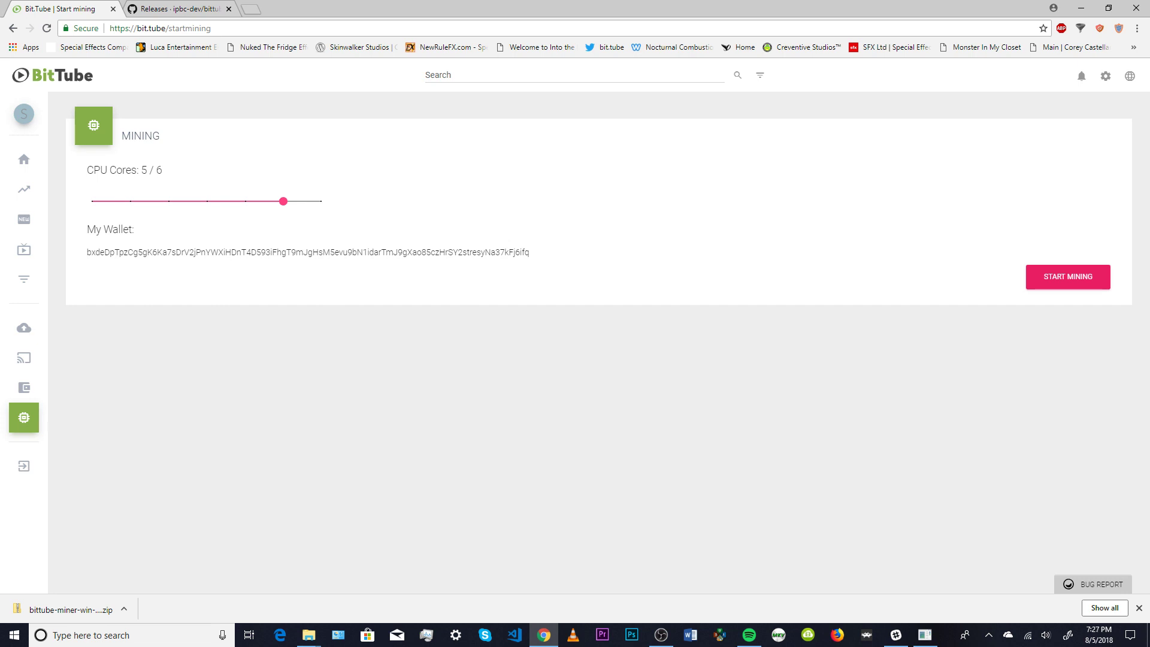
# Step: Drag the CPU Cores slider left to lower the core count
pyautogui.moveTo(282, 201); pyautogui.dragTo(244, 187)
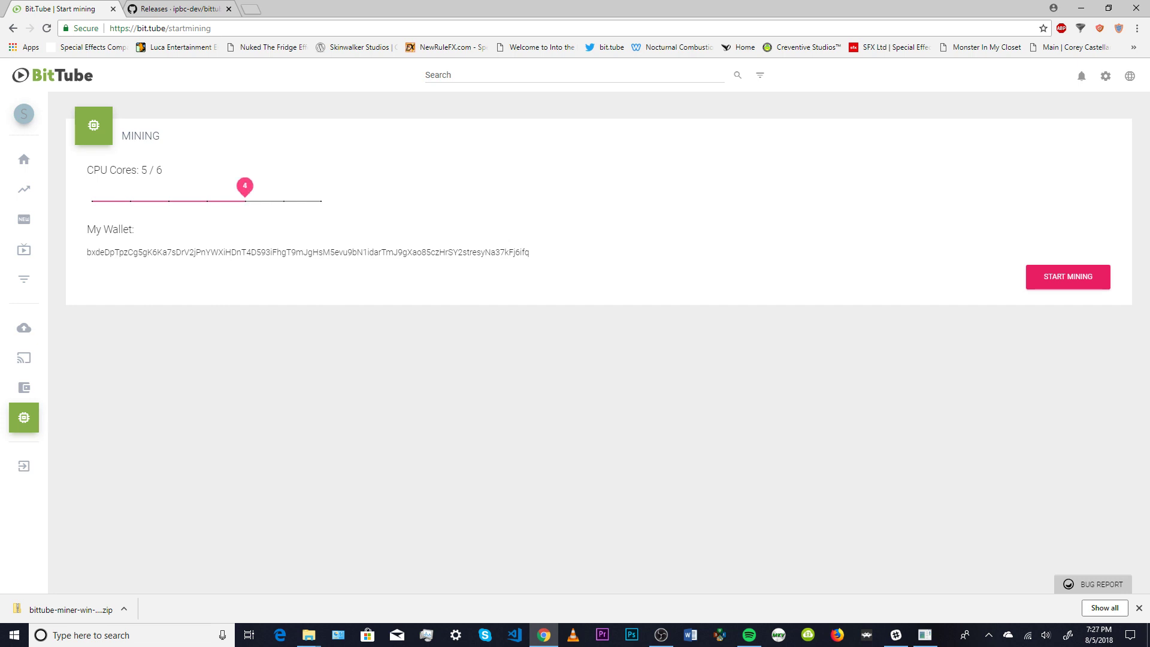
pyautogui.moveTo(244, 187); pyautogui.dragTo(206, 187)
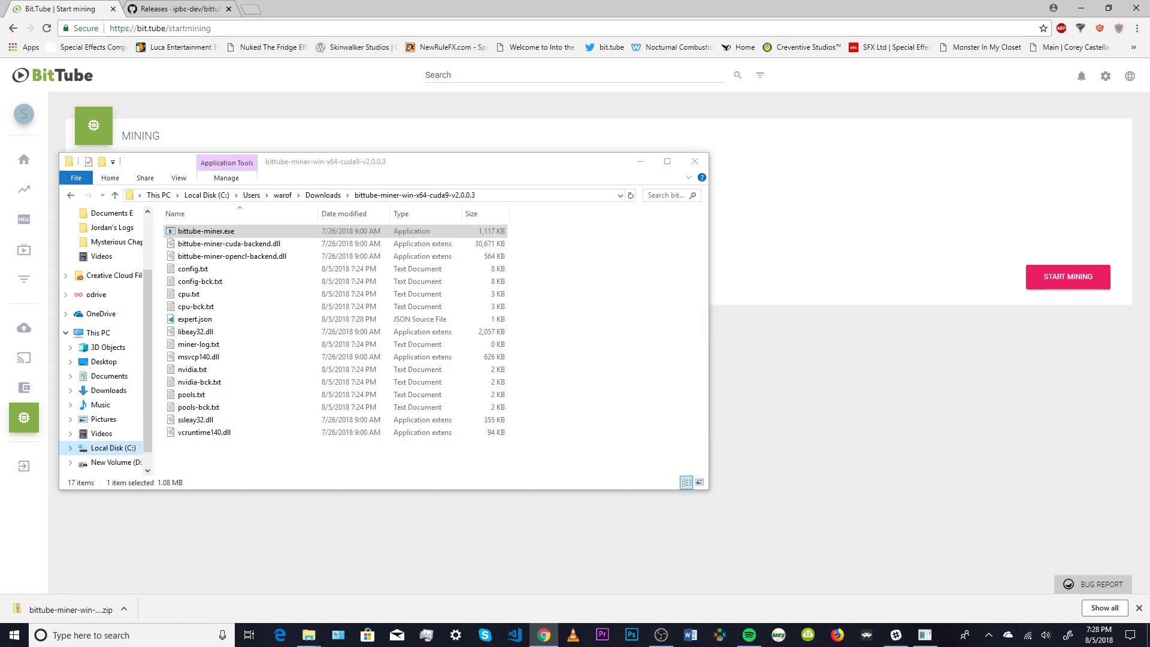
# Step: Return to the Start Mining page and apply the 3 of 6 CPU cores setting
pyautogui.click(695, 160)
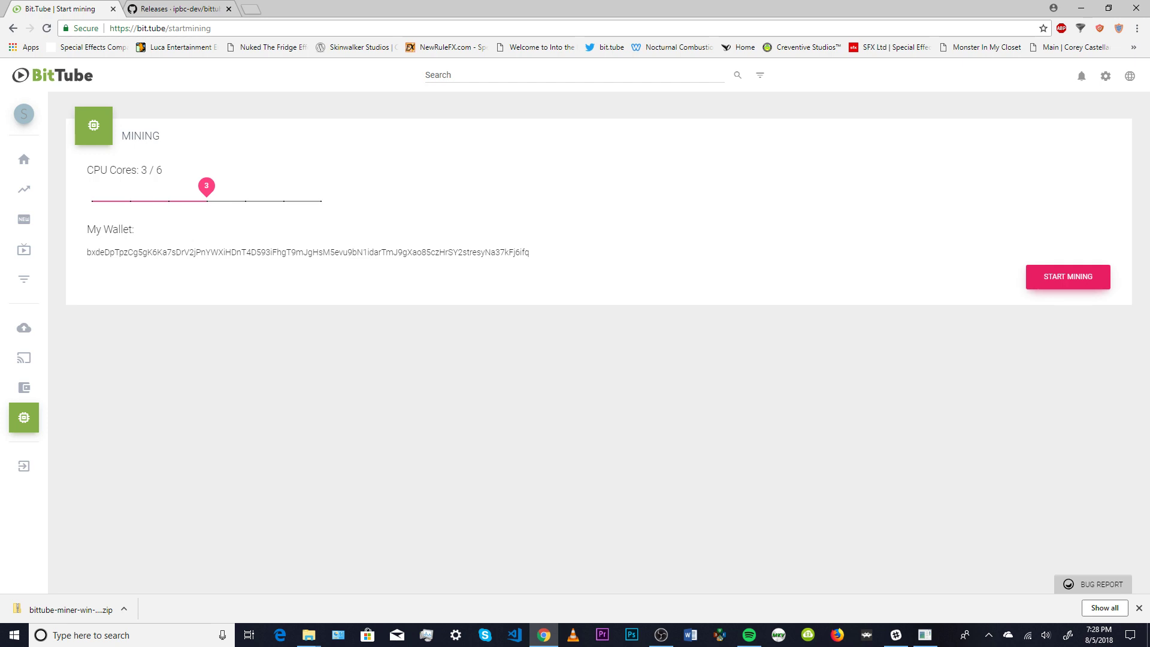
pyautogui.click(1068, 276)
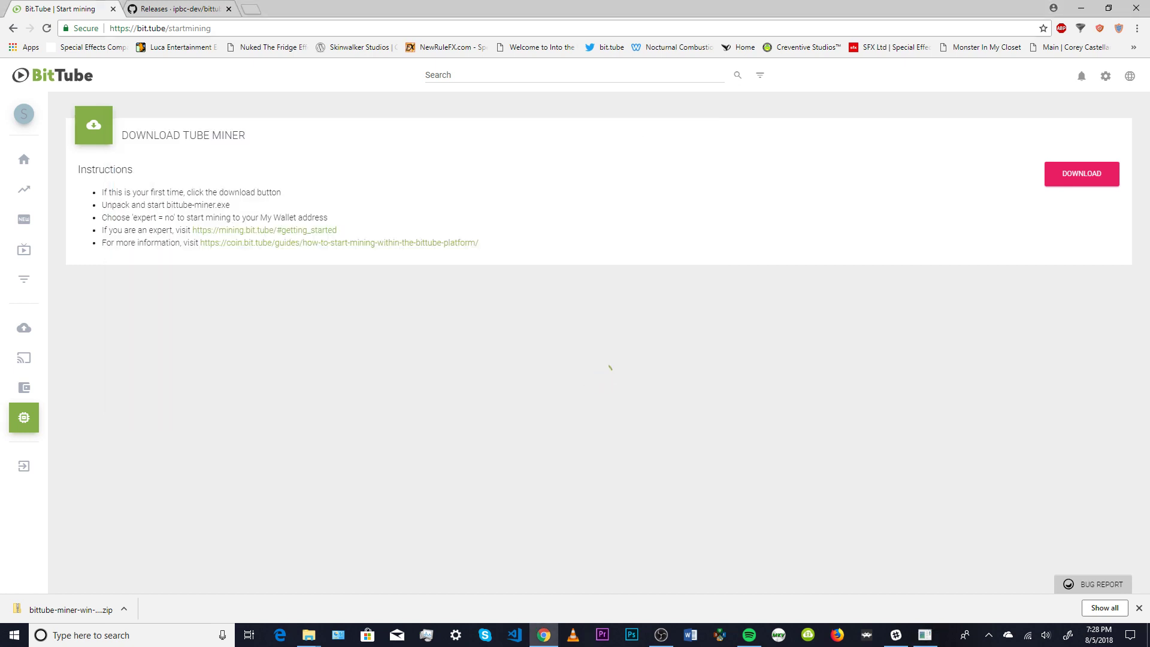
# Step: Bring the bittube-miner.exe console forward to read its log output
pyautogui.click(49, 29)
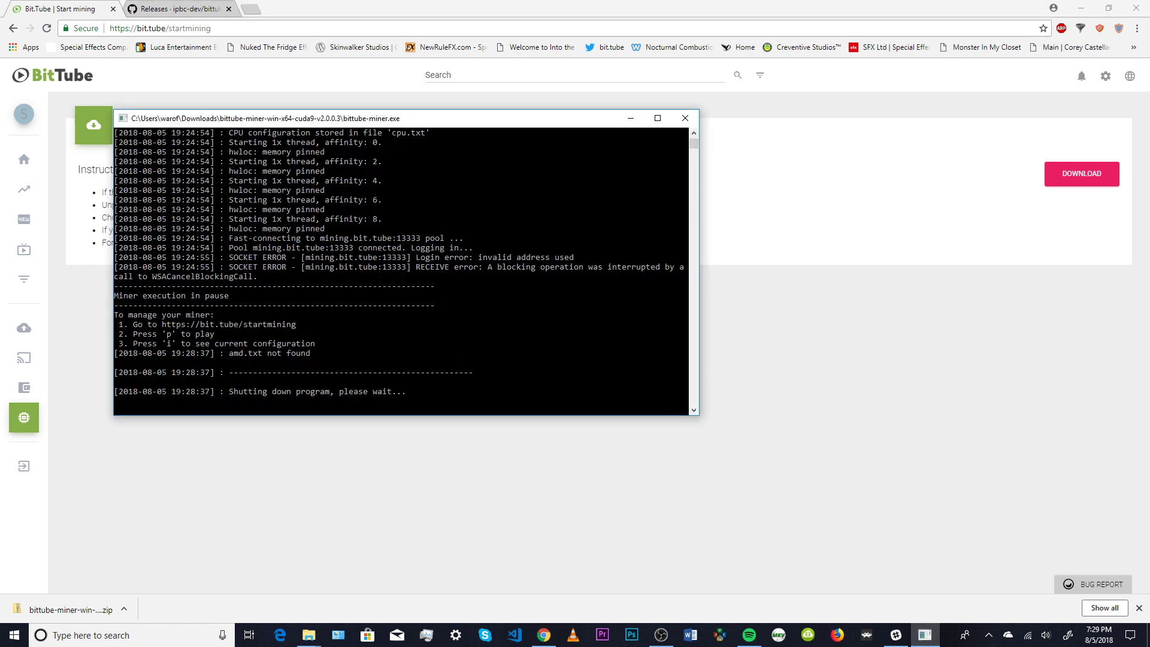
pyautogui.moveTo(684, 117)
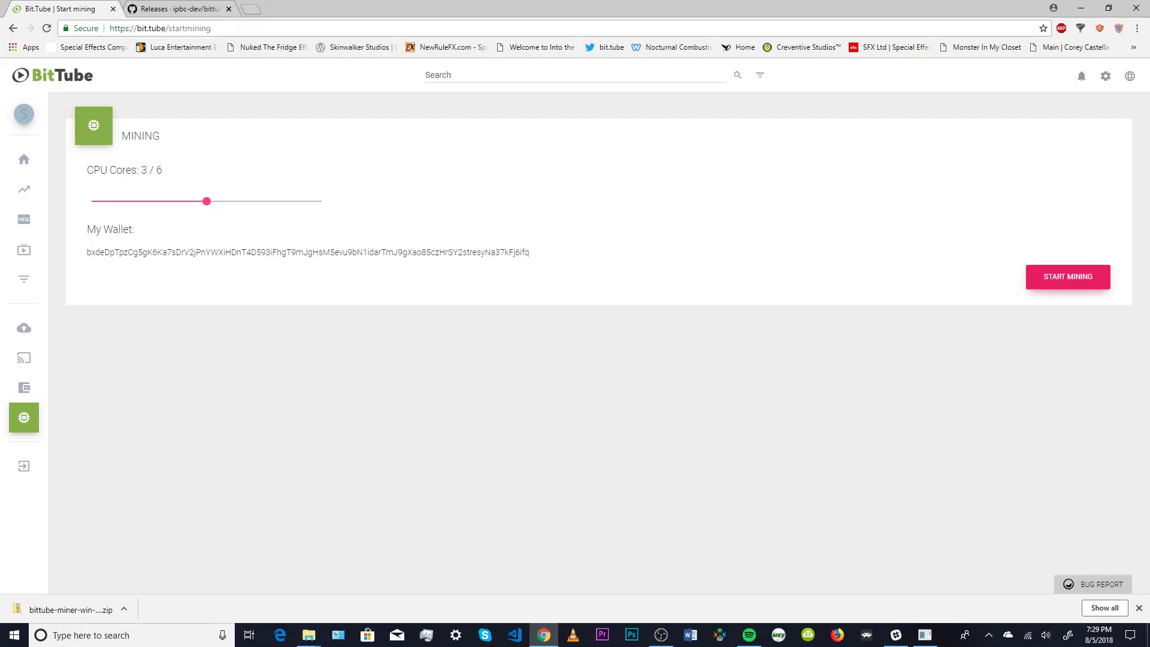
# Step: Start mining on 3 CPU cores and show the hashrate table and chart
pyautogui.click(1068, 276)
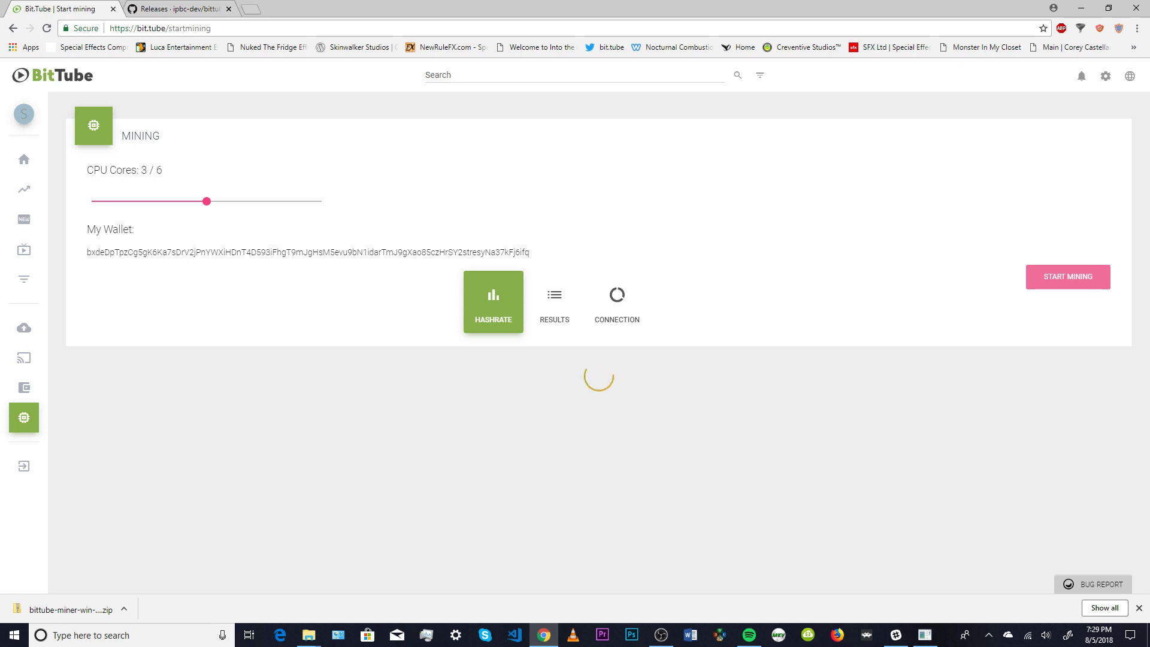
pyautogui.click(1069, 277)
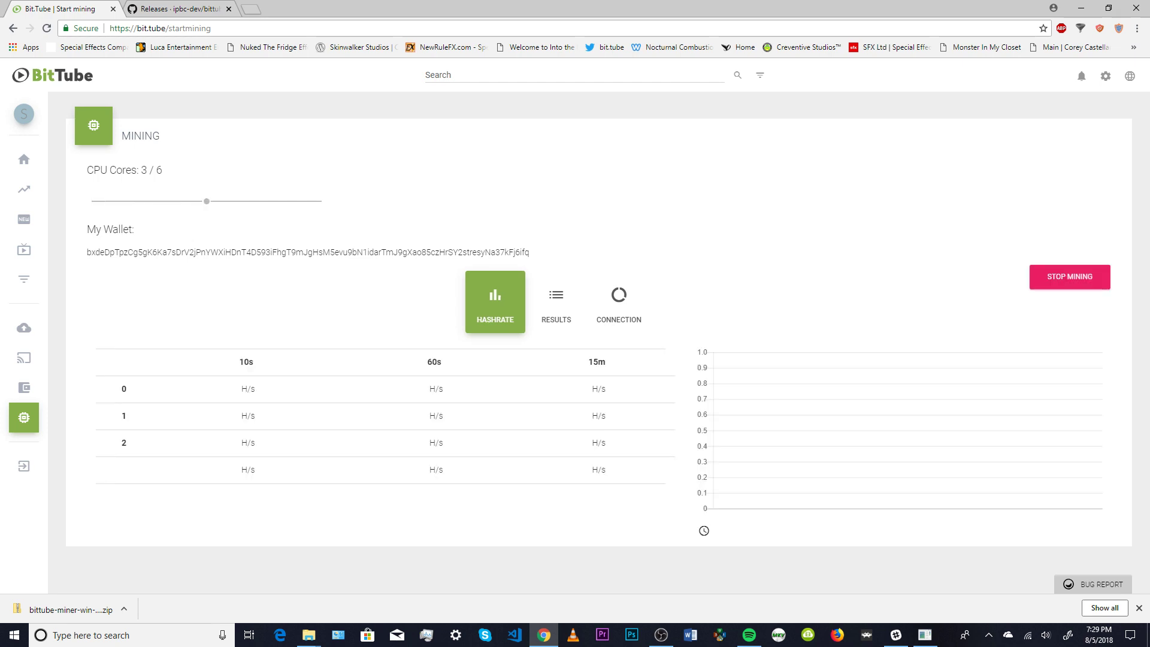